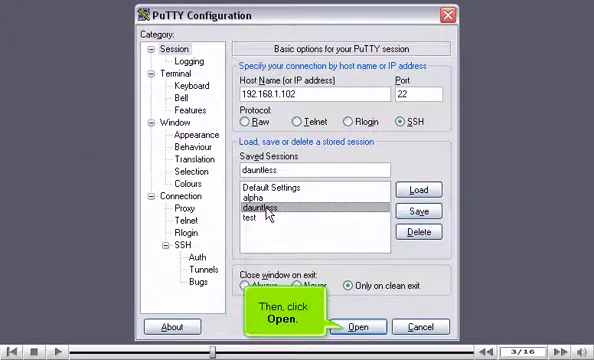
- Connect to the saved 'dauntless' SSH session at 192.168.1.102 to reach its login prompt
click(364, 326)
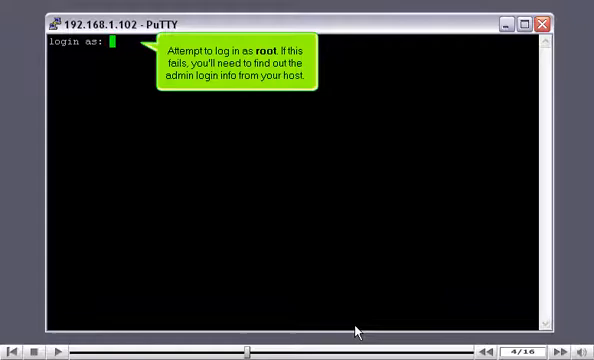
- Log in as root with its password to reach the root shell on dauntless
text(root)
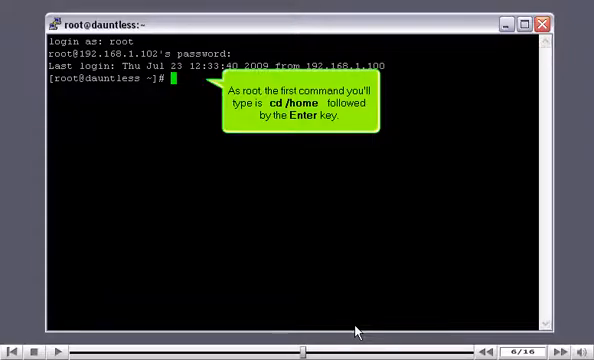
- Change the shell's working directory to /home with cd /home
text(cd /home)
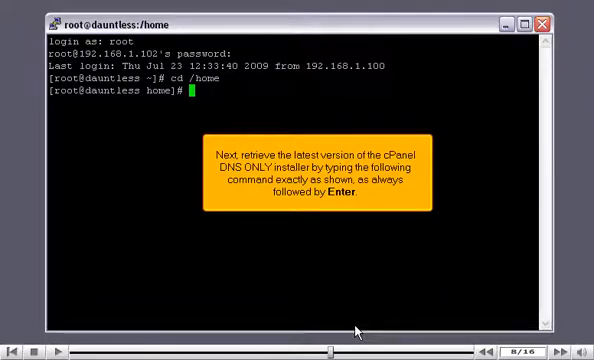
text(wget http)
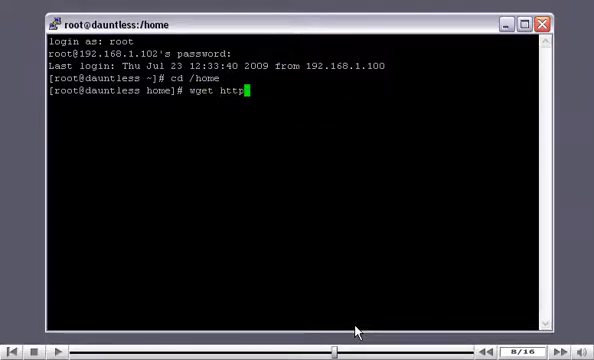
text(://layer1.cp)
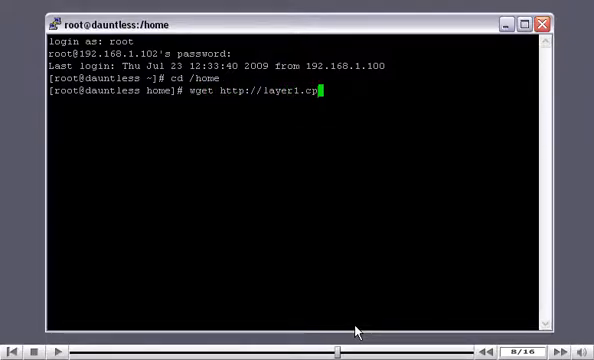
text(anel.net/latest-dnsonly)
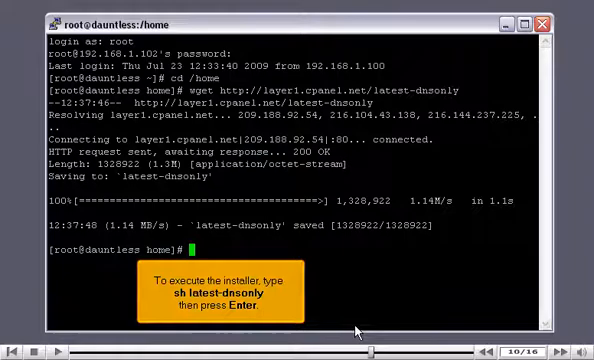
text(sh latest-dns)
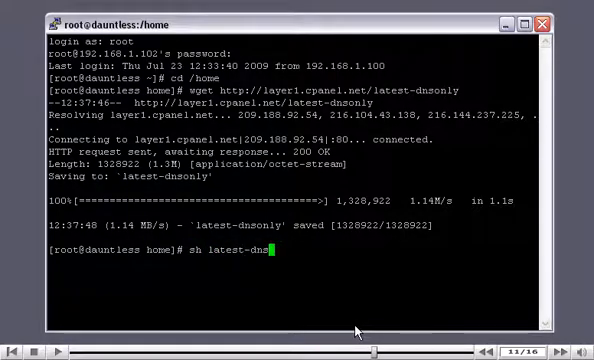